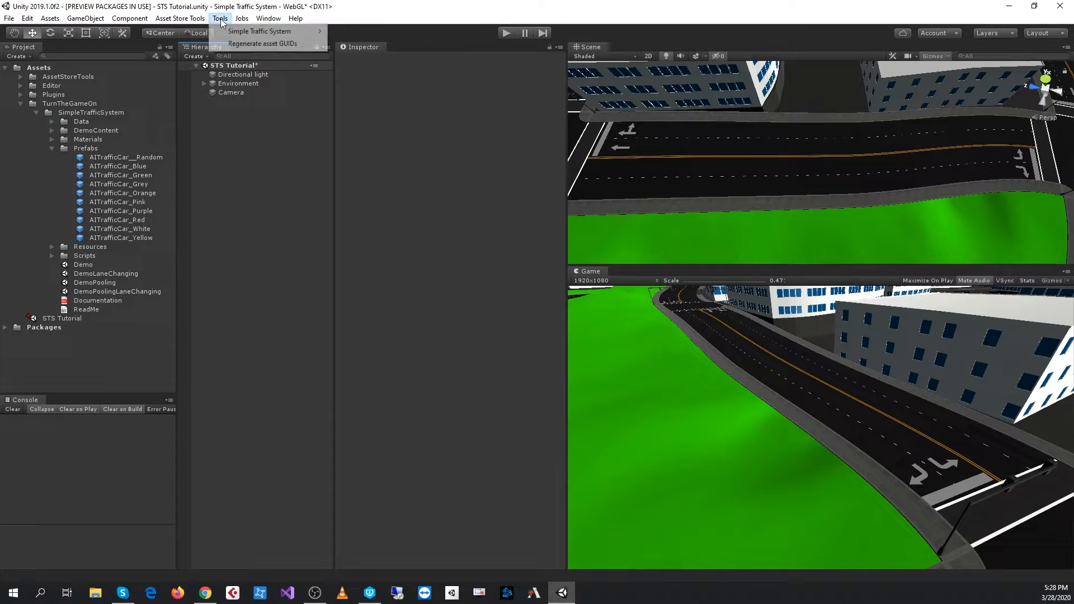
{"action": "mouse_move", "coordinate": [258, 31]}
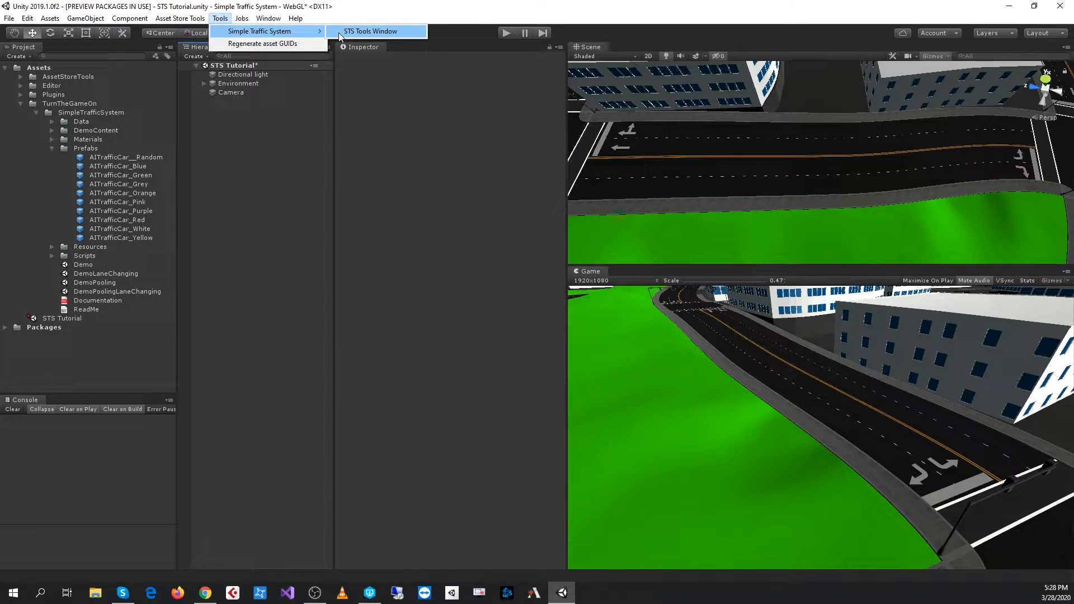
Open the STS Tools window from the Simple Traffic System menu.
{"action": "left_click", "coordinate": [370, 32]}
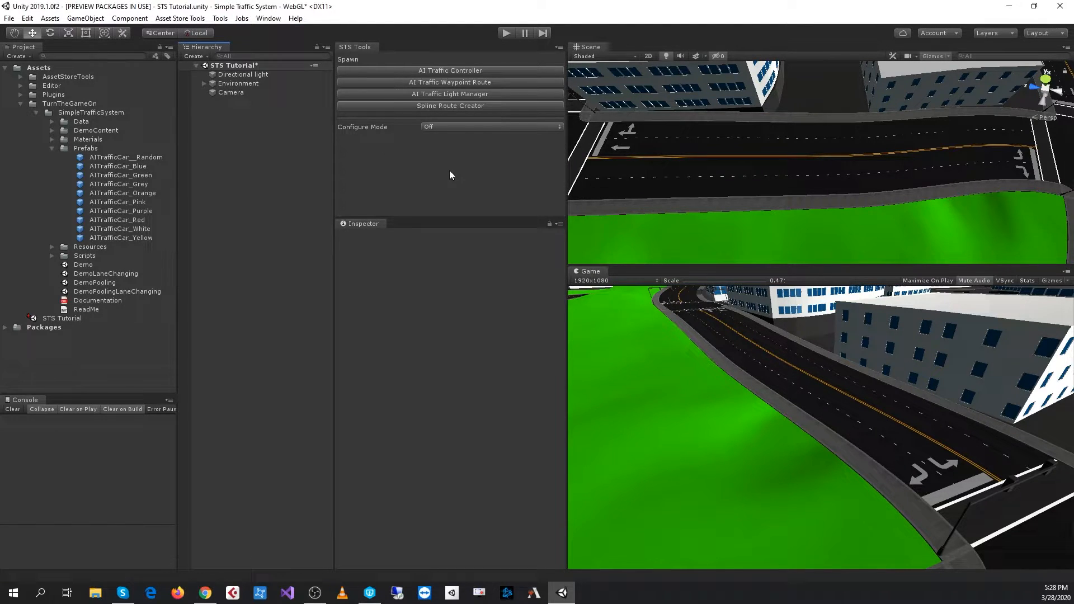
{"action": "mouse_move", "coordinate": [468, 72]}
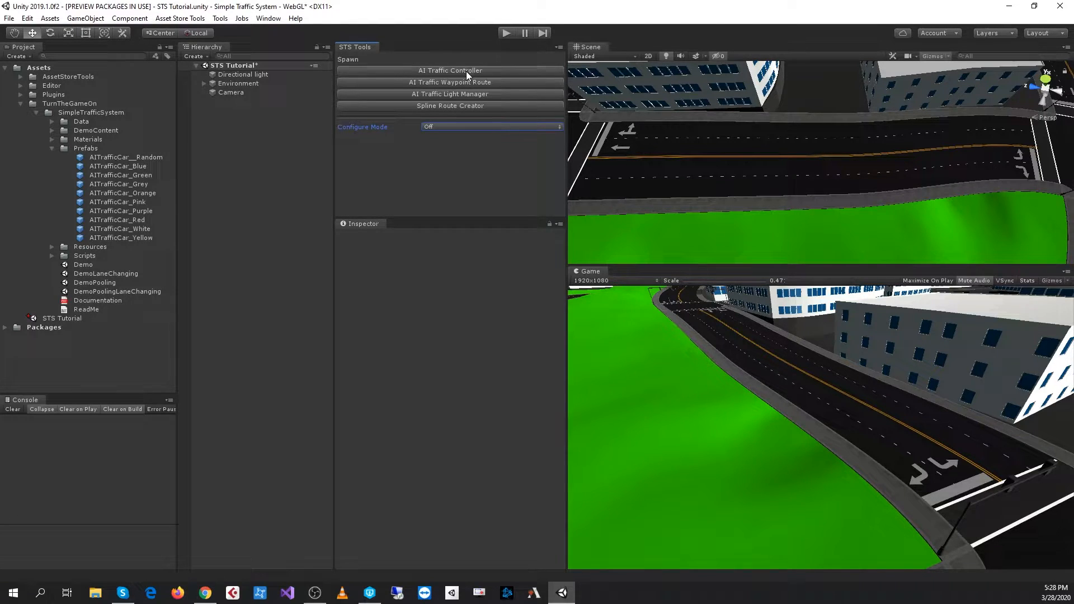
Add an AITrafficController object and select it in the Hierarchy.
{"action": "left_click", "coordinate": [449, 69]}
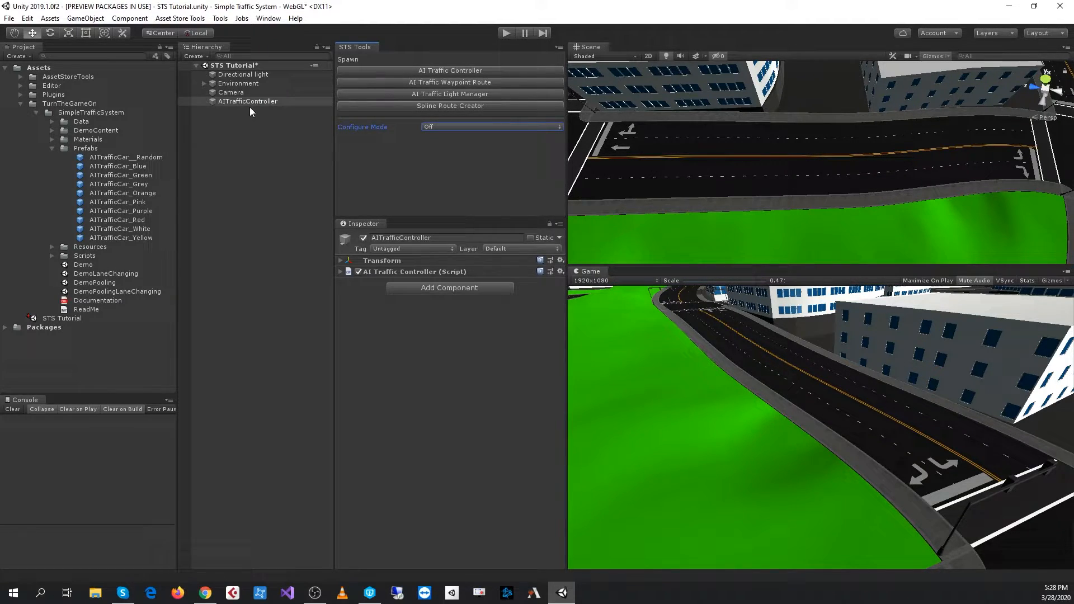
{"action": "left_click", "coordinate": [247, 101]}
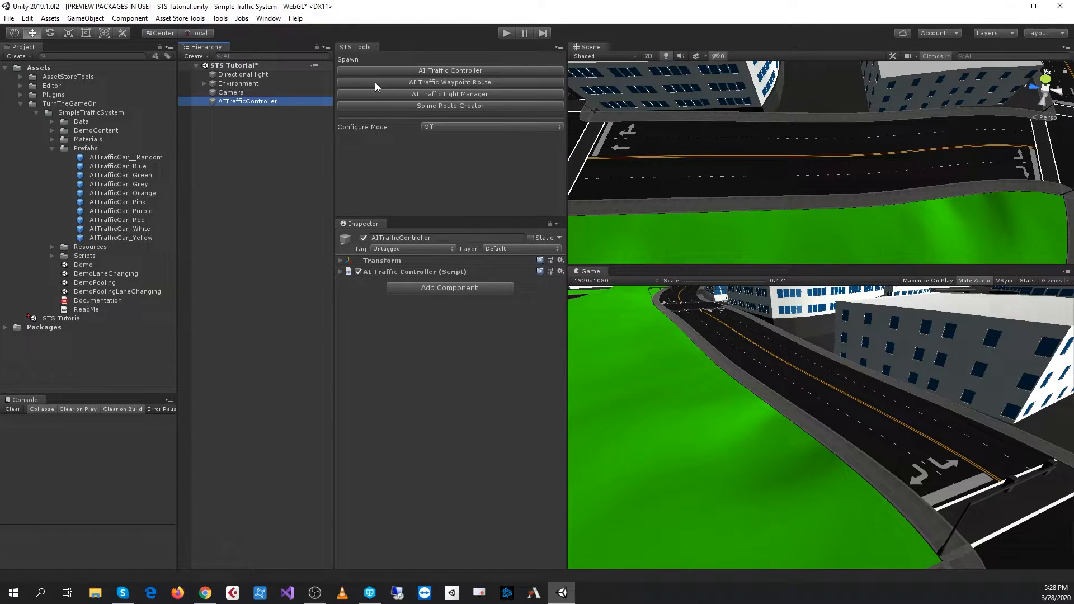
Add an AITrafficWaypointRoute spawning one AITrafficCar__Random vehicle.
{"action": "left_click", "coordinate": [450, 82]}
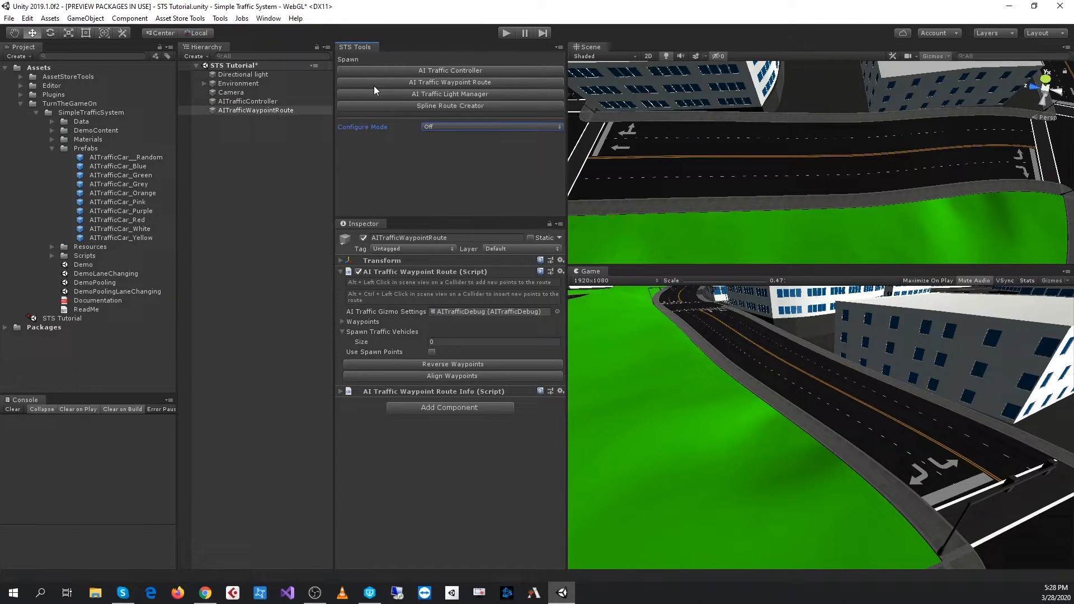
{"action": "mouse_move", "coordinate": [389, 112]}
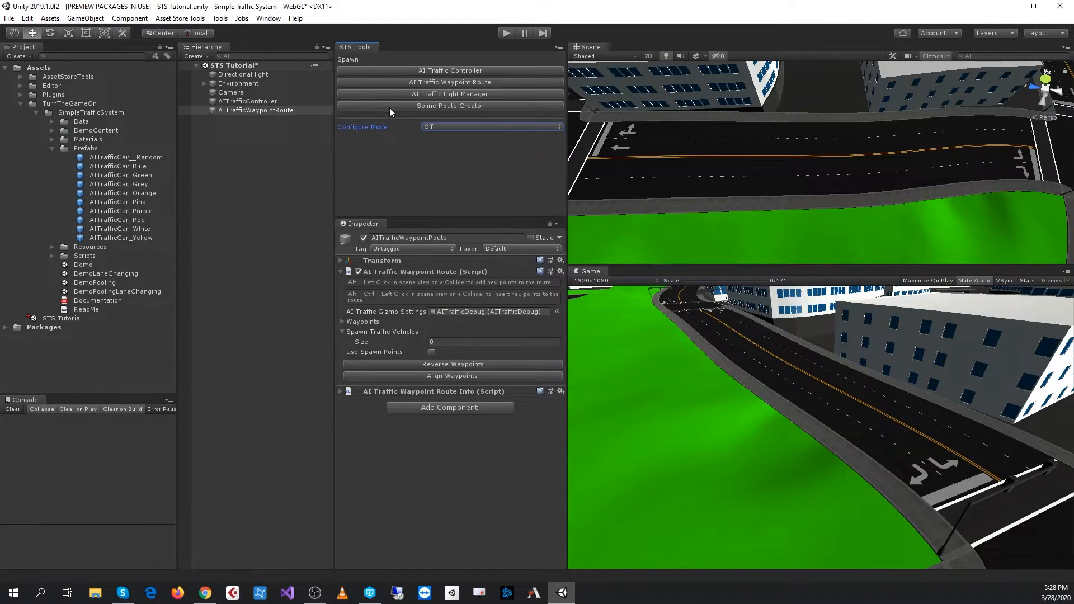
{"action": "left_click", "coordinate": [125, 156]}
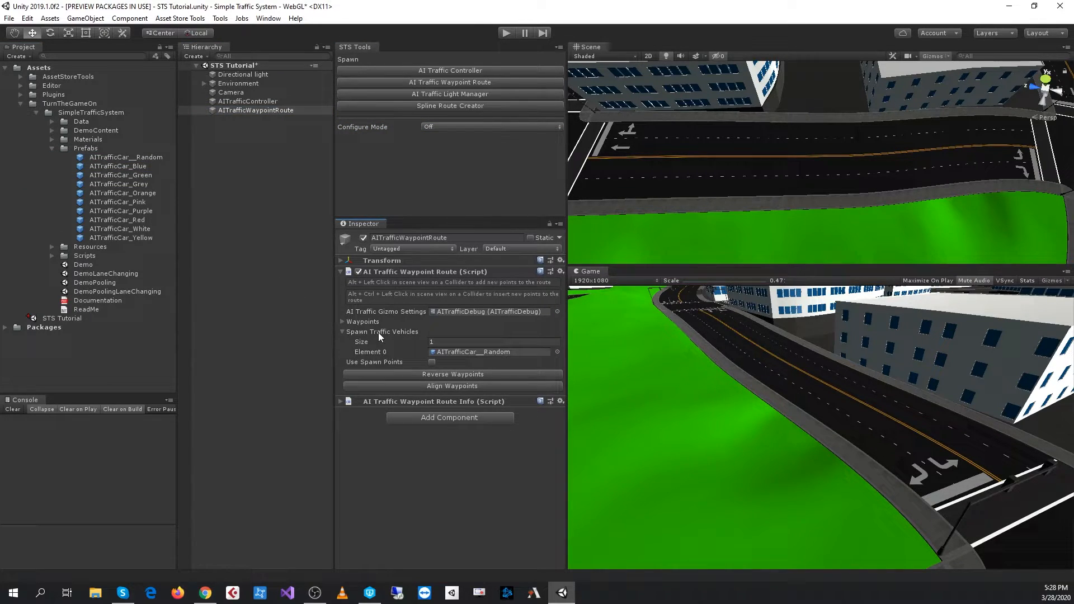
{"action": "left_click", "coordinate": [343, 331]}
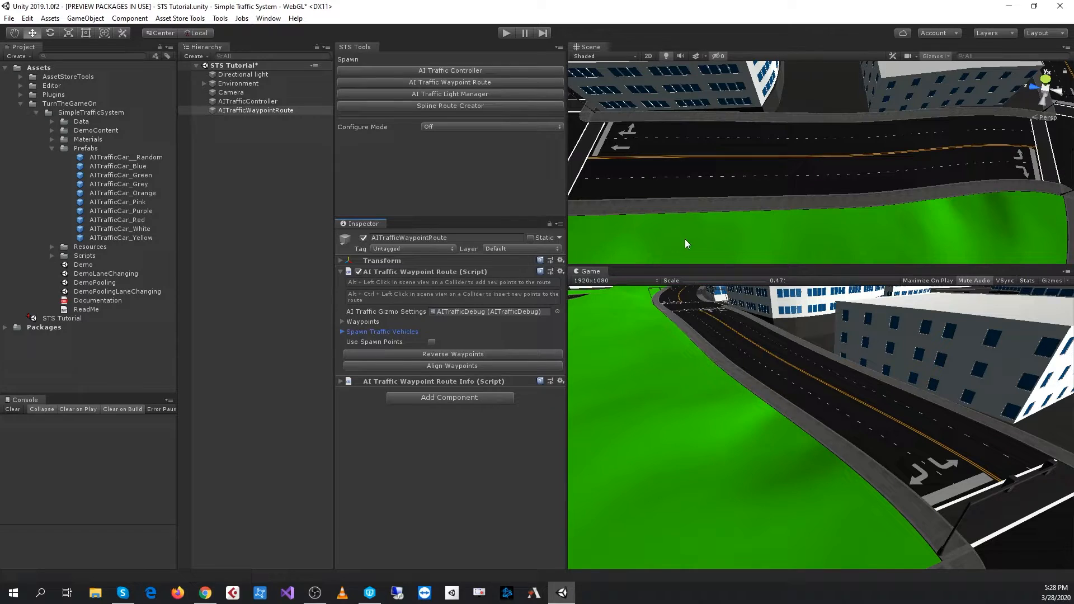
{"action": "mouse_move", "coordinate": [596, 160]}
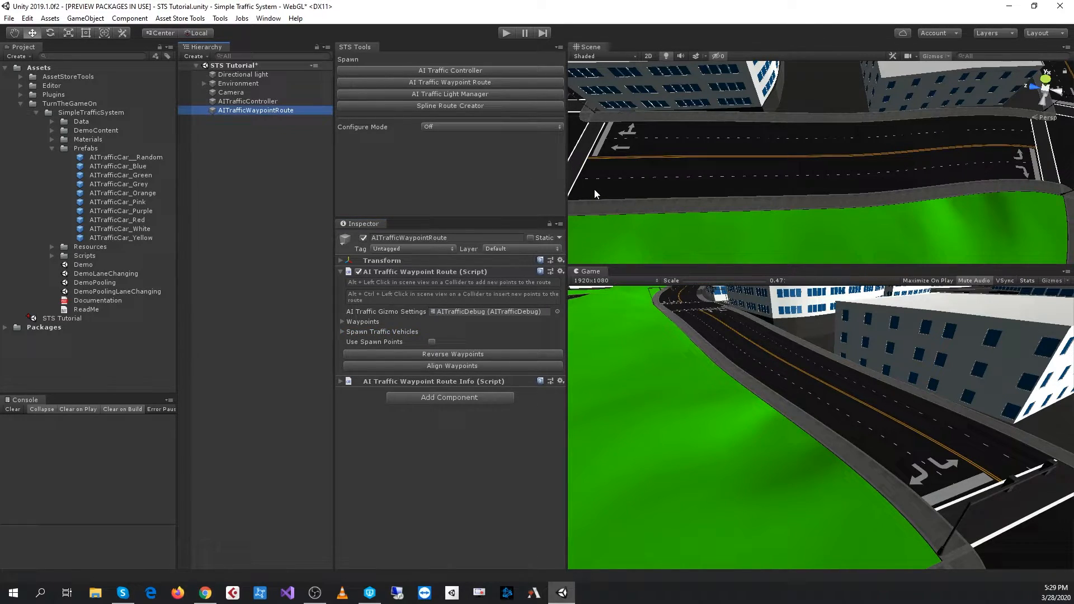
{"action": "mouse_move", "coordinate": [580, 191]}
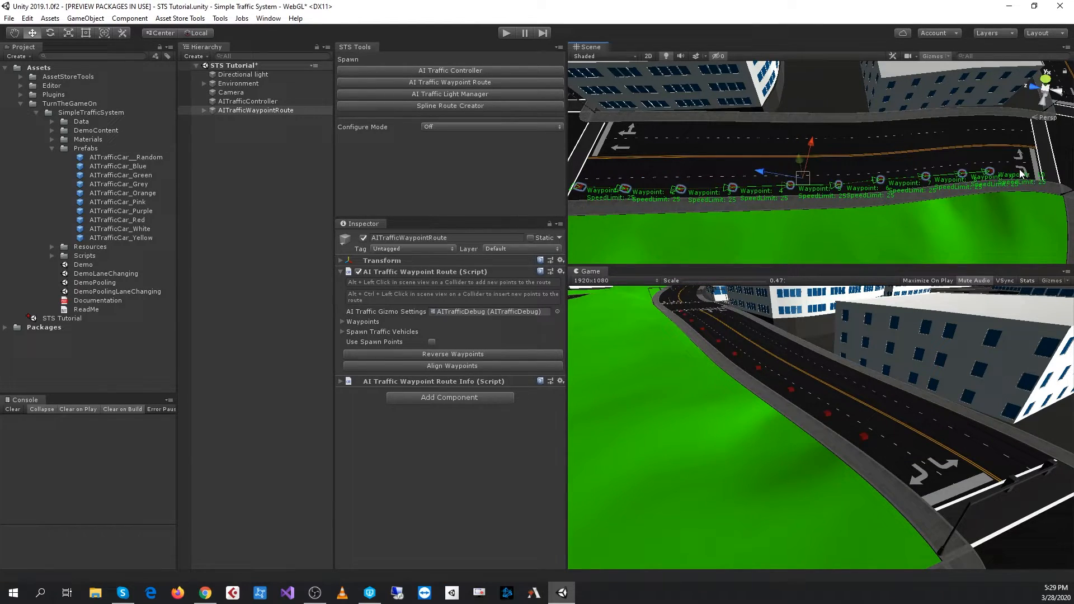
{"action": "mouse_move", "coordinate": [510, 163]}
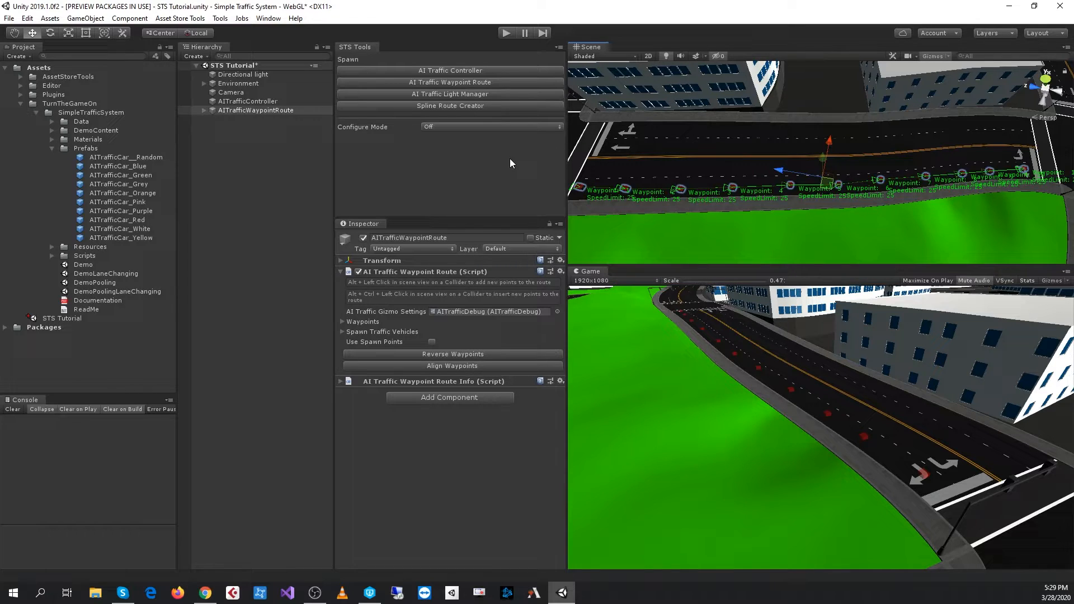
{"action": "mouse_move", "coordinate": [520, 65]}
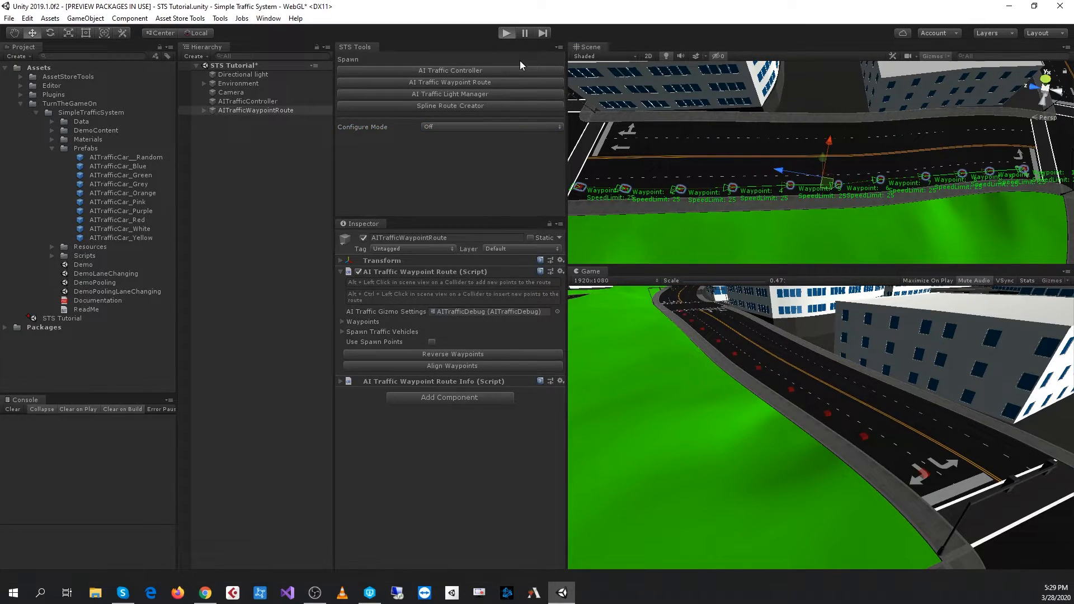
Play the scene and expand AITrafficWaypointRoute to watch the car follow its waypoints.
{"action": "left_click", "coordinate": [505, 33]}
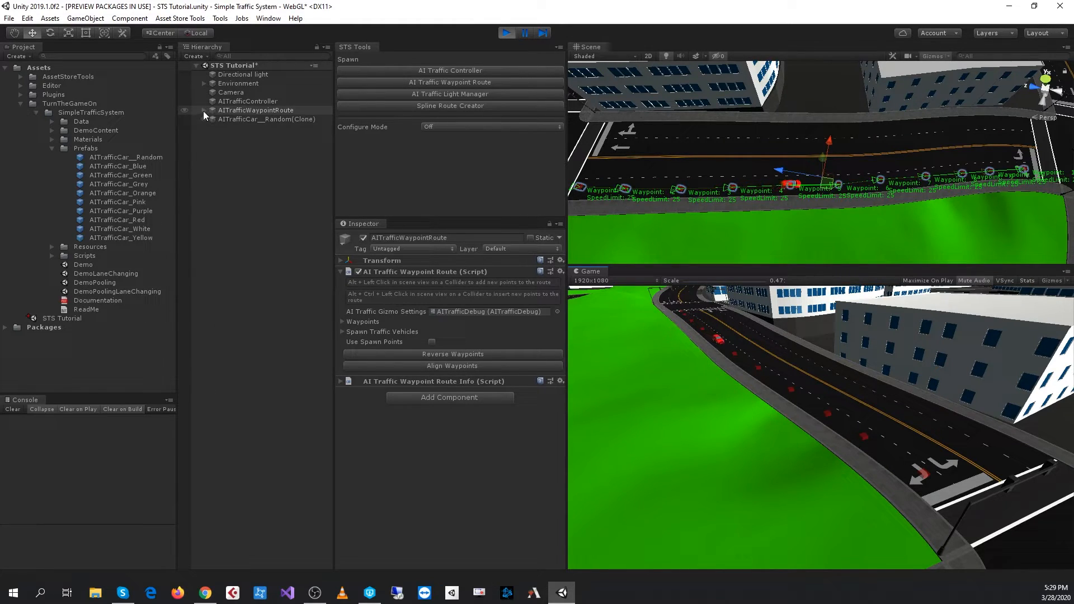
{"action": "left_click", "coordinate": [204, 111]}
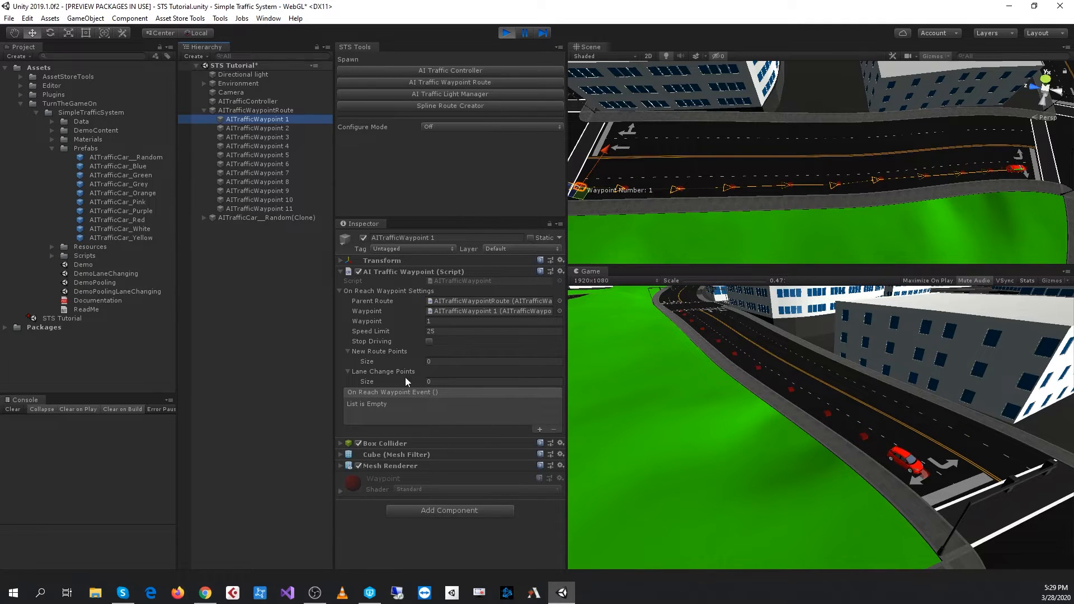
{"action": "mouse_move", "coordinate": [349, 368]}
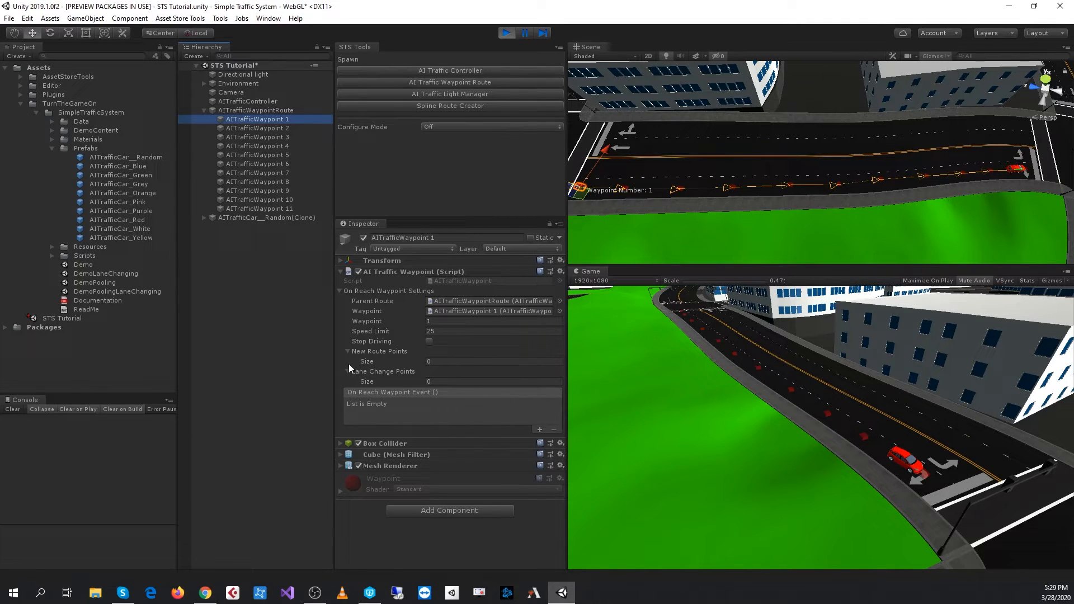
{"action": "left_click", "coordinate": [349, 372]}
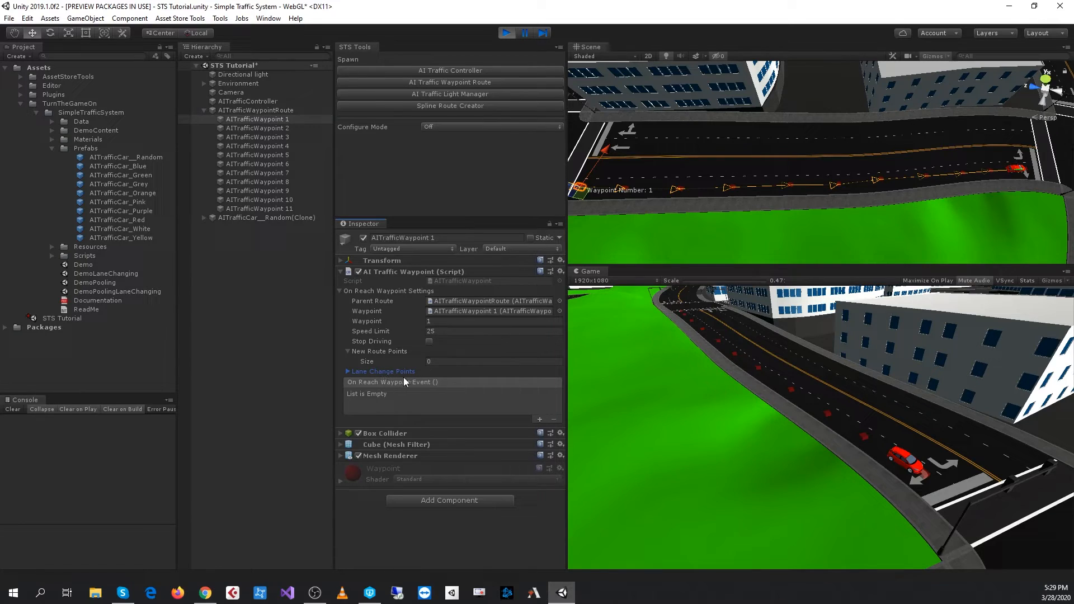
{"action": "mouse_move", "coordinate": [374, 355]}
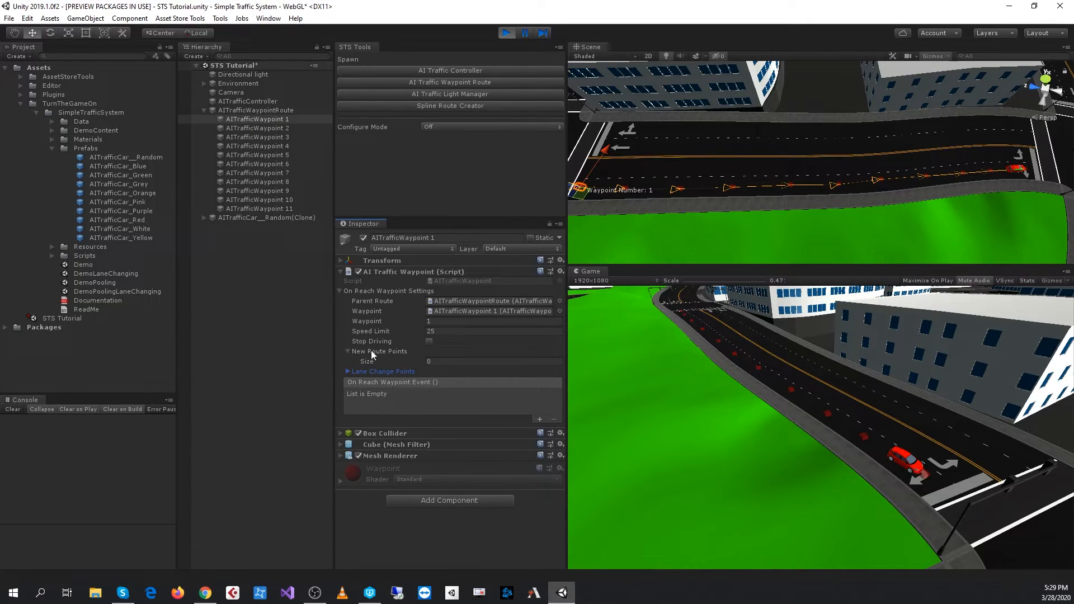
{"action": "mouse_move", "coordinate": [635, 266]}
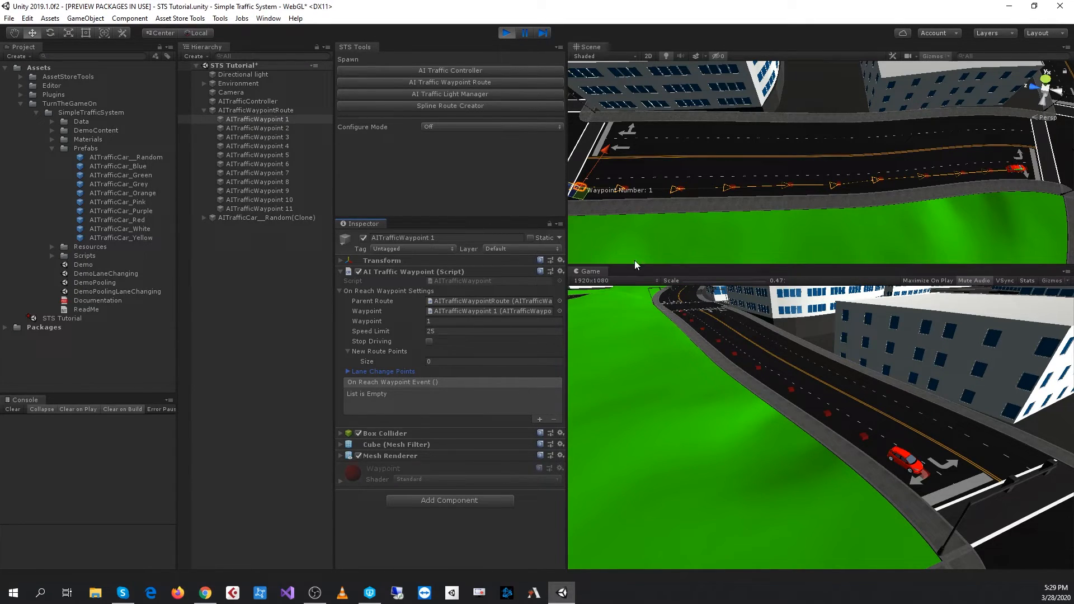
{"action": "mouse_move", "coordinate": [1030, 218]}
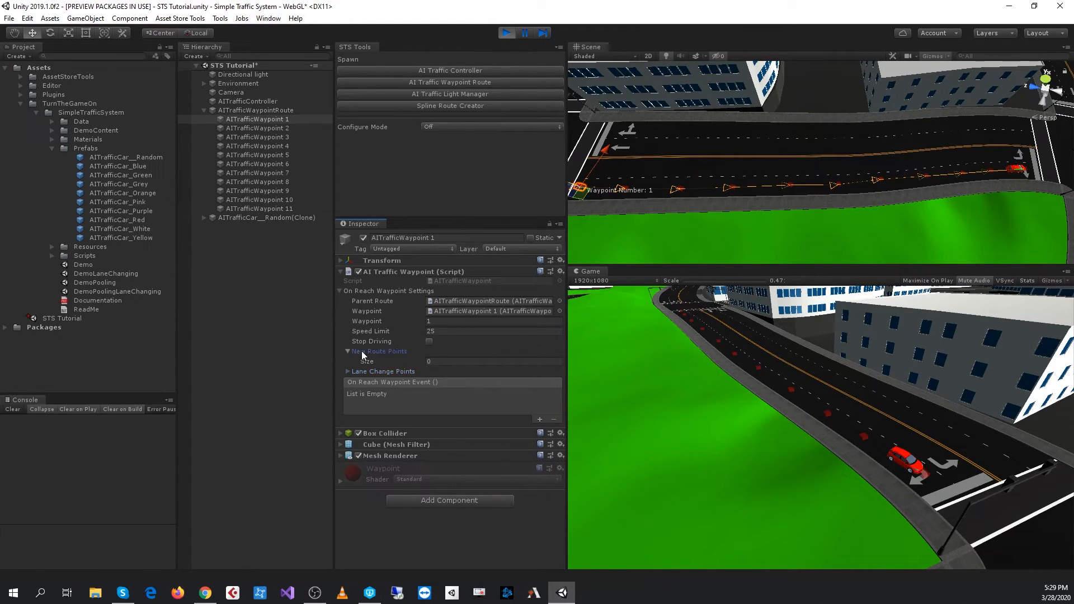
{"action": "left_click", "coordinate": [348, 350]}
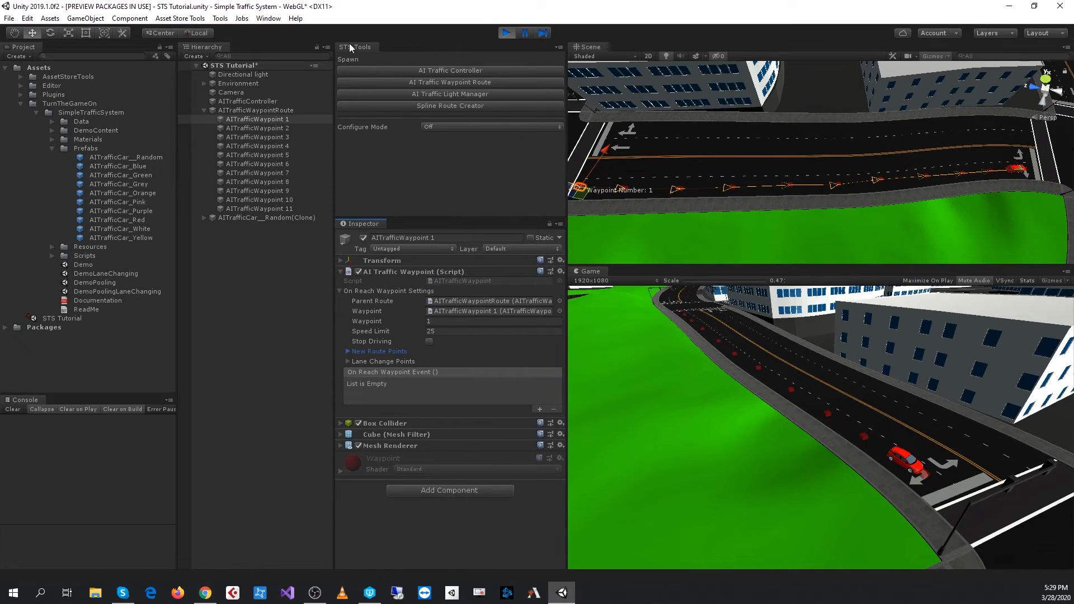
{"action": "mouse_move", "coordinate": [387, 60]}
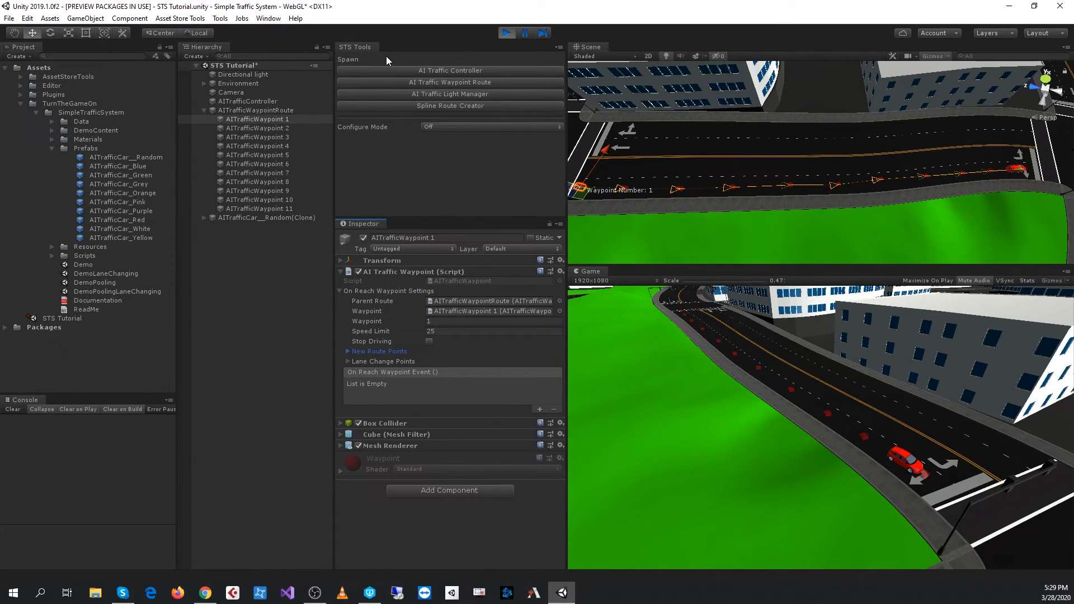